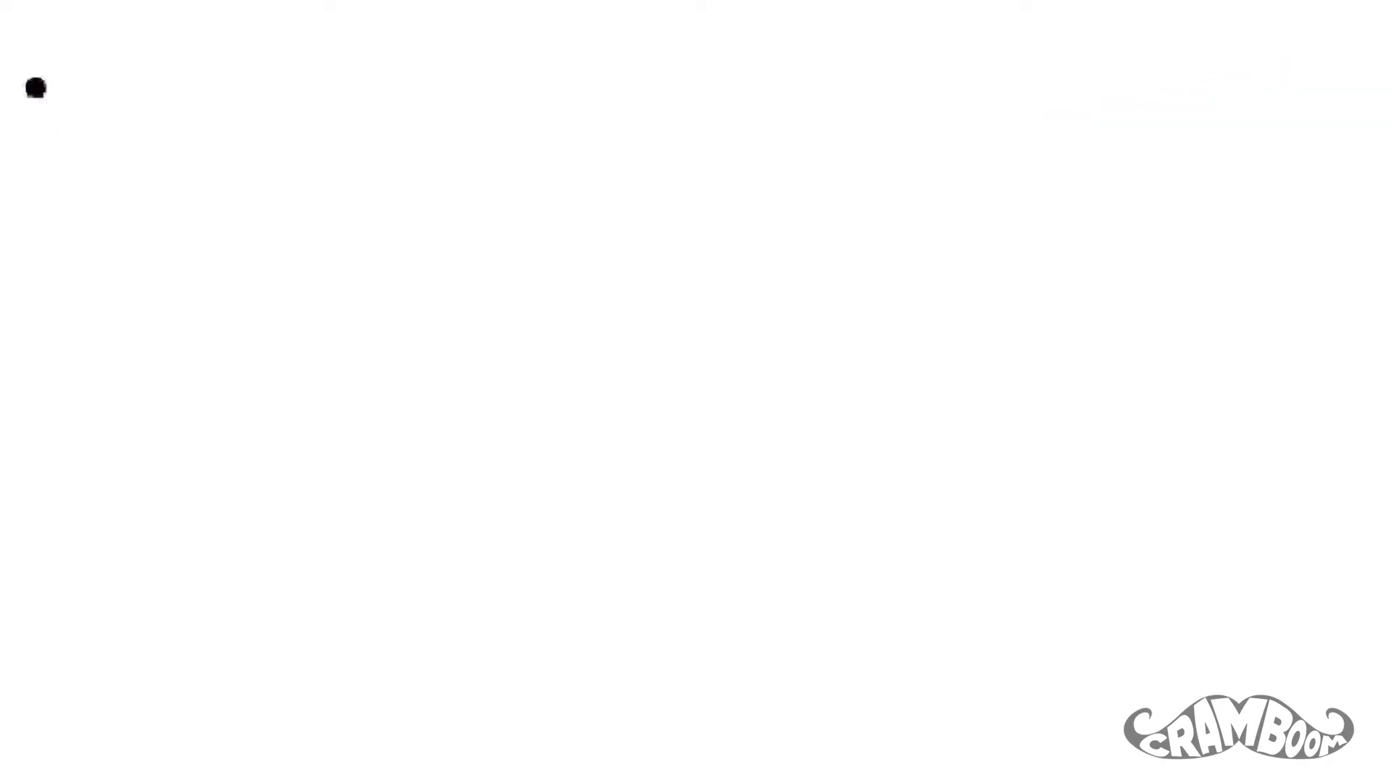
text(Hypotheti)
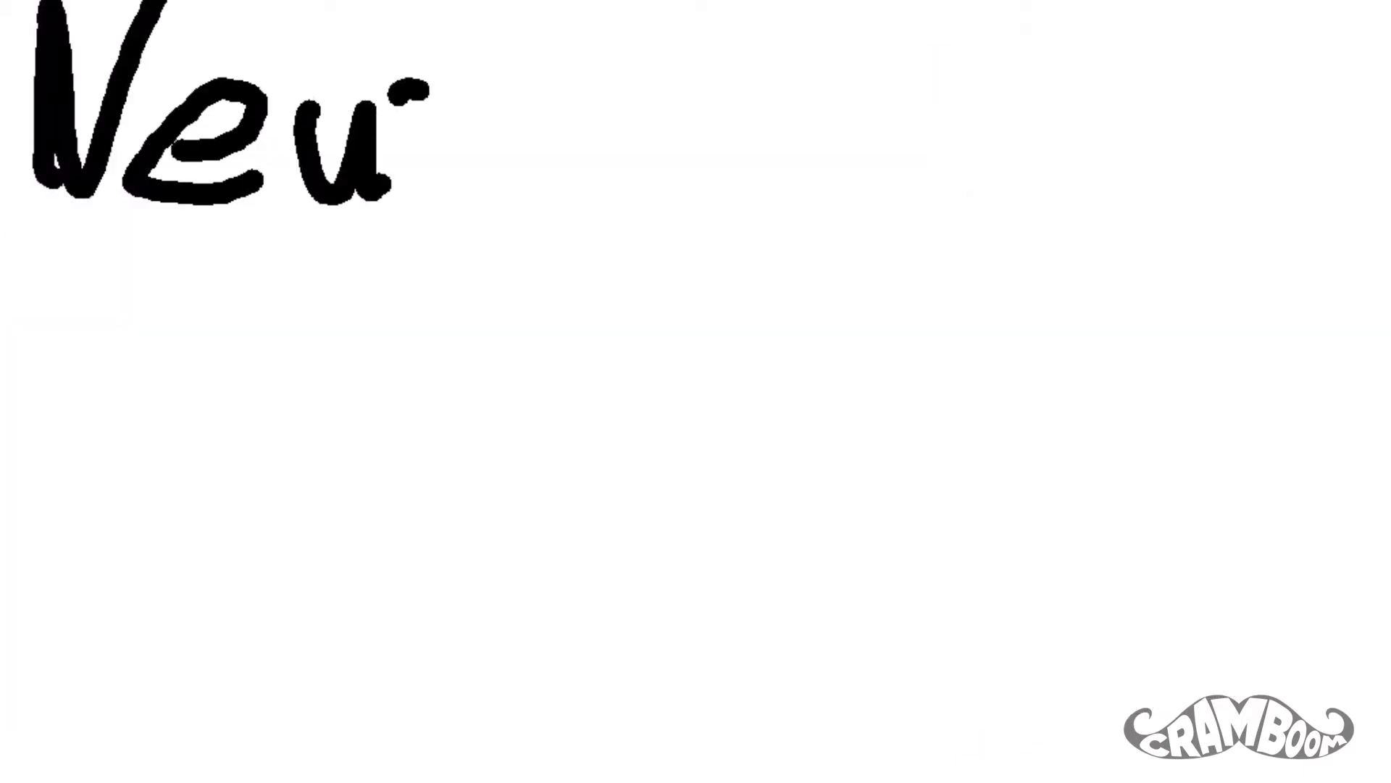
drag(408, 106, 975, 196)
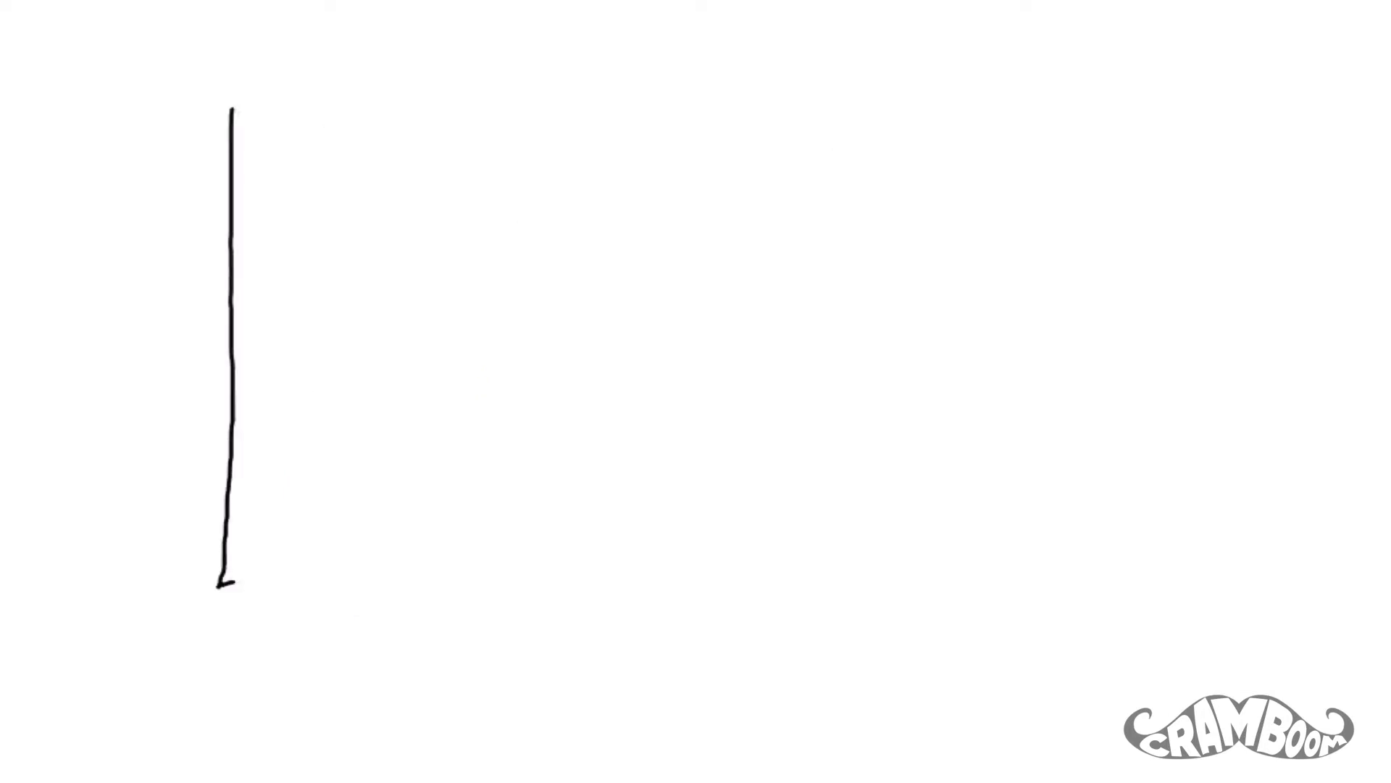
drag(226, 581, 910, 586)
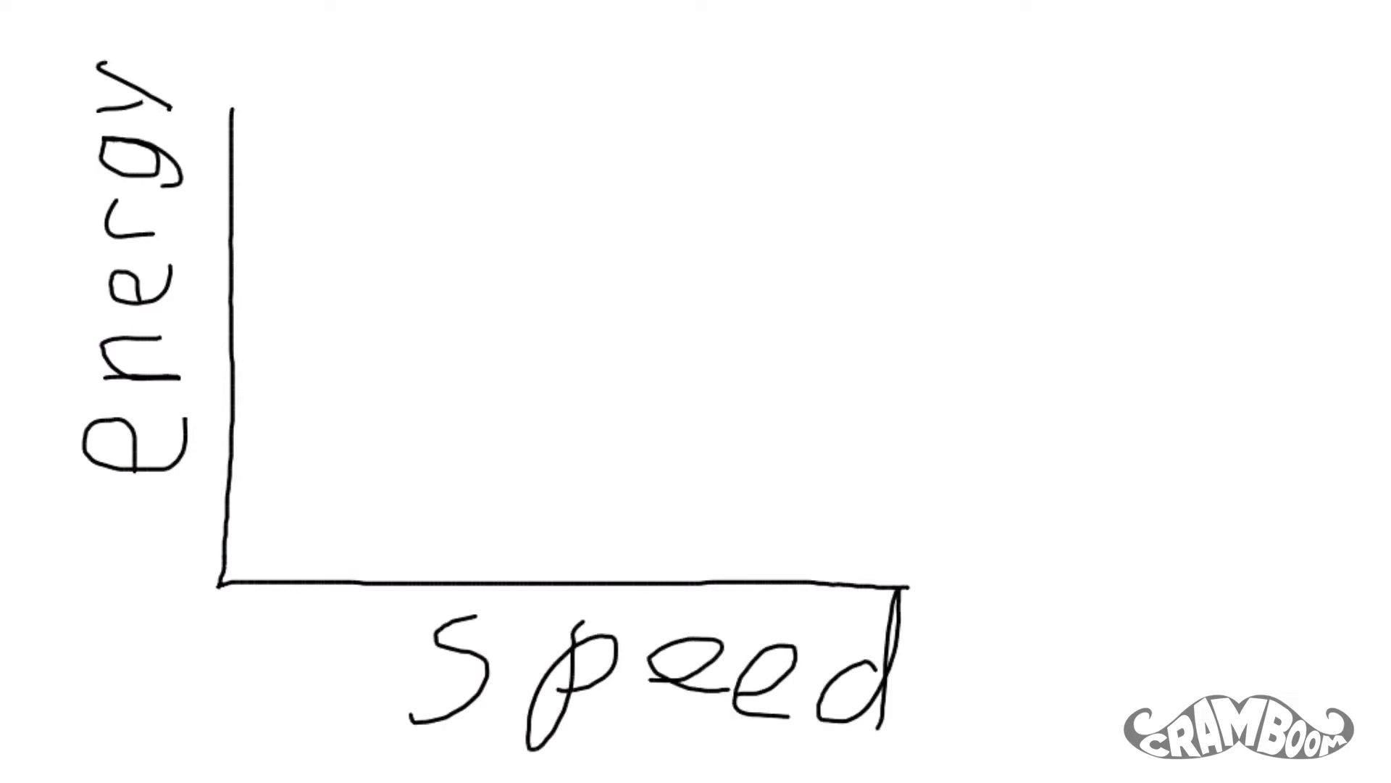
drag(226, 573, 702, 18)
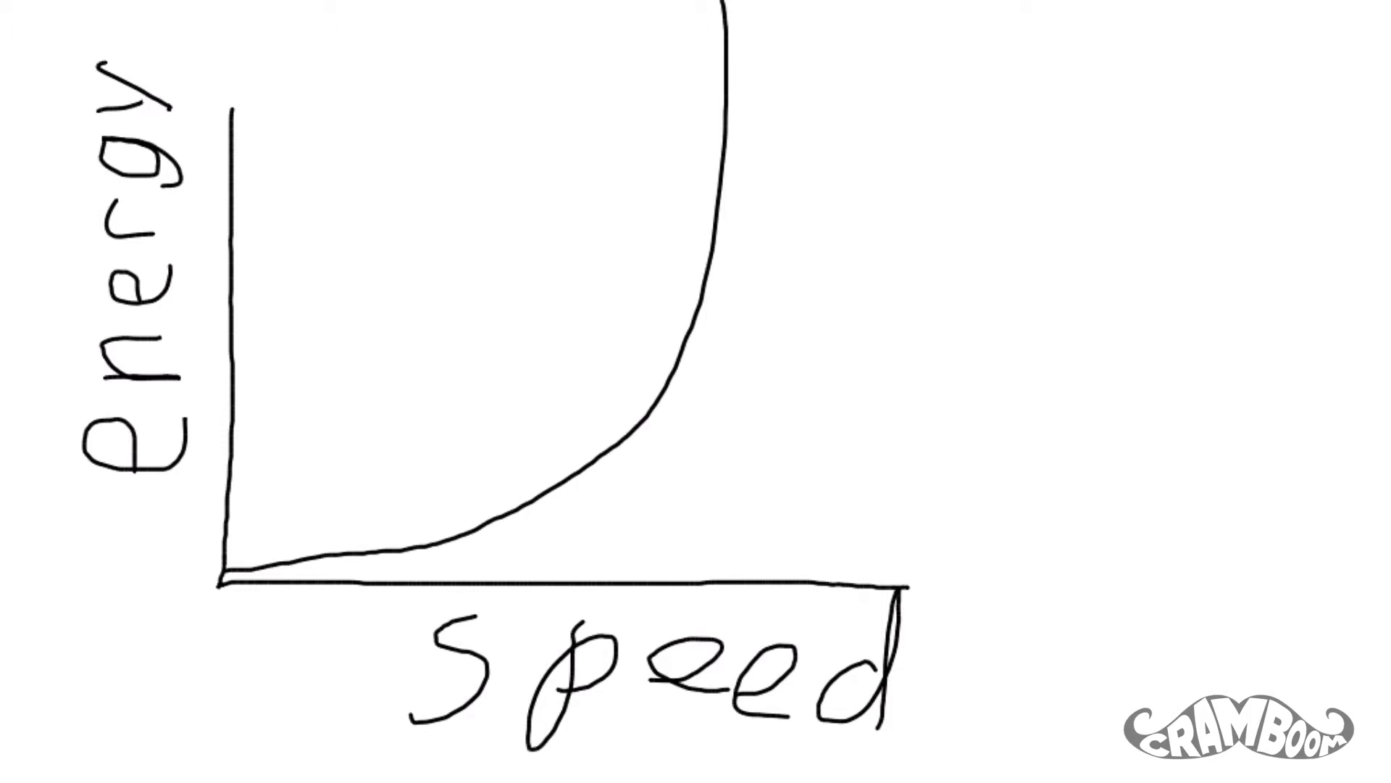